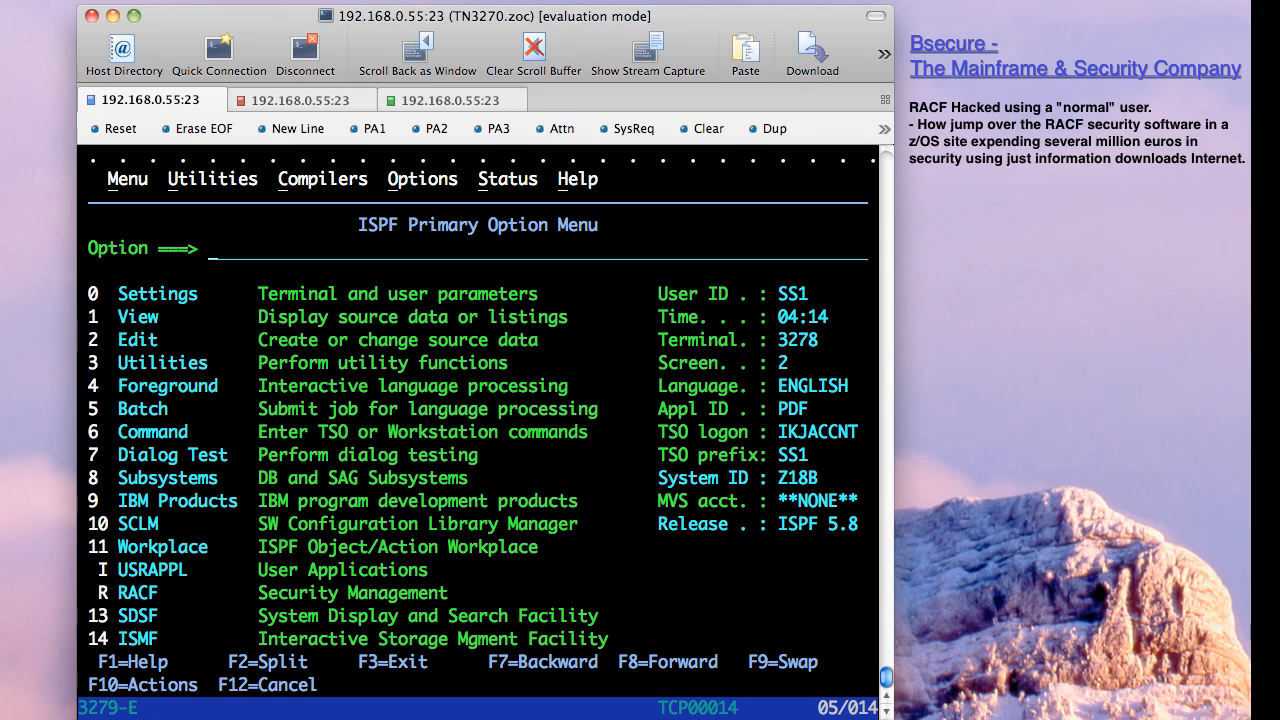
pyautogui.moveTo(364, 412)
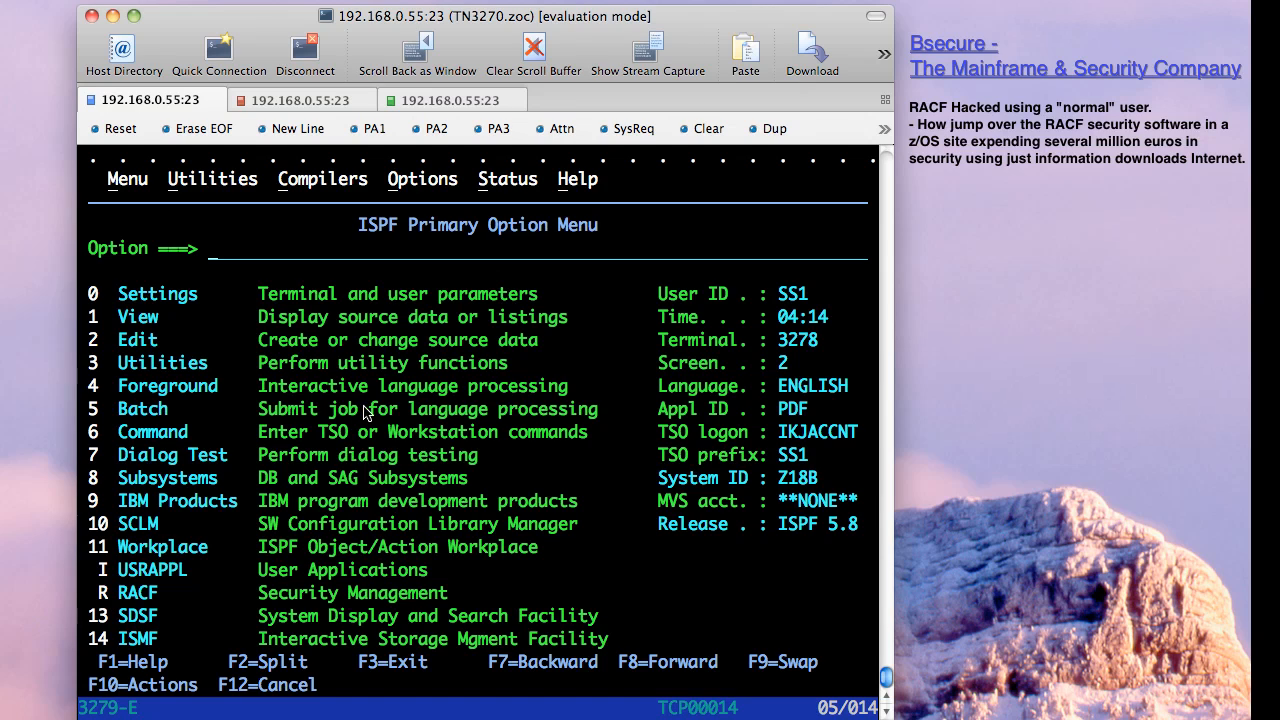
pyautogui.moveTo(398, 344)
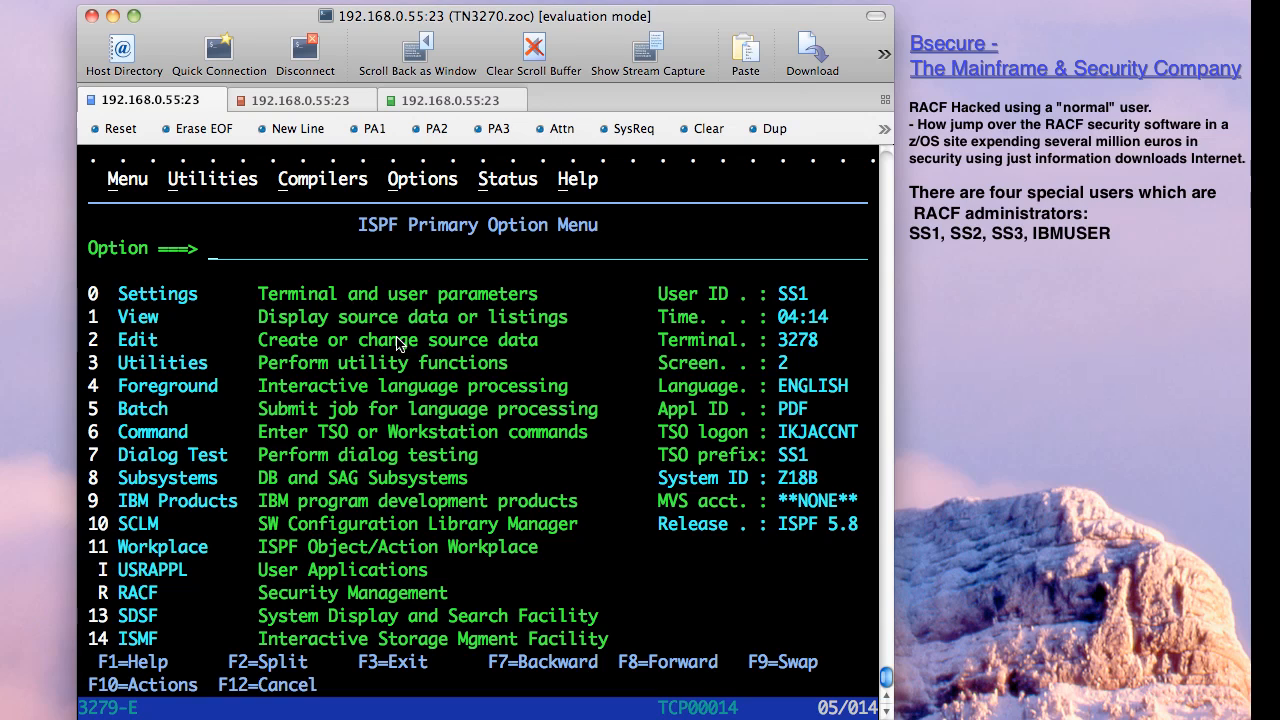
pyautogui.moveTo(480, 378)
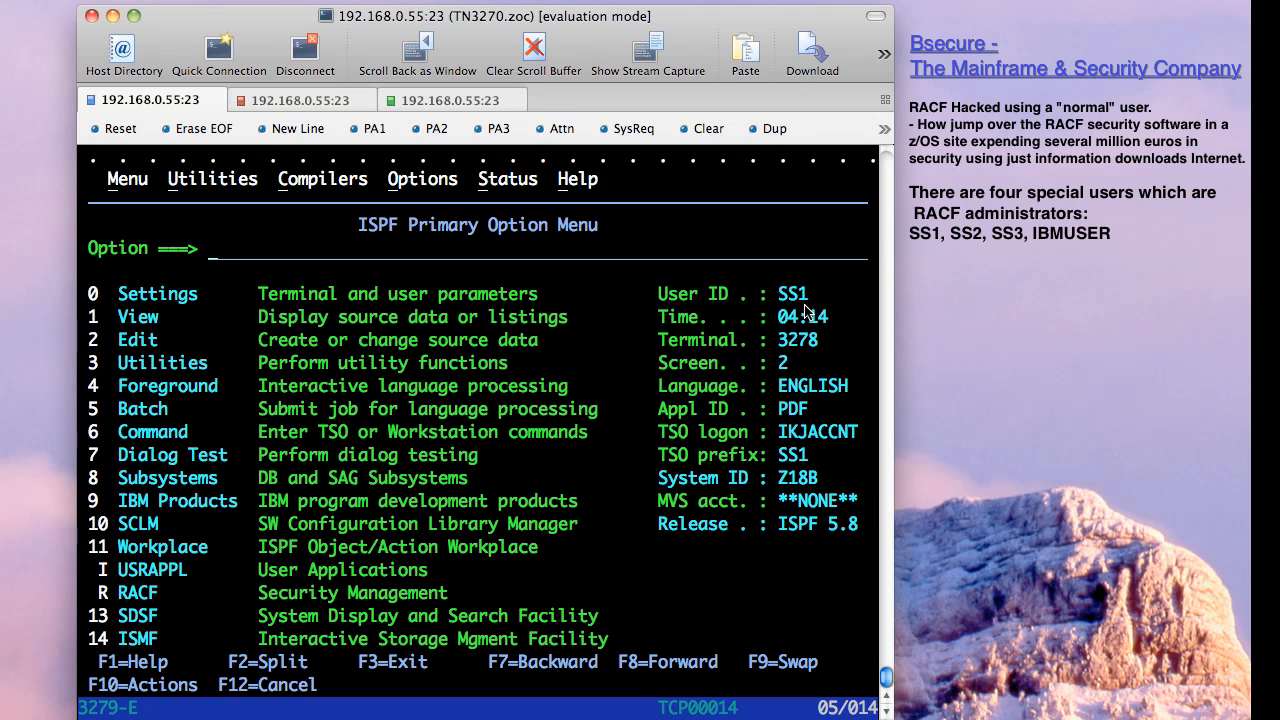
# List the RACF profiles of SS1 and SS2 with 'tso lu', paging to their SPECIAL and OPERATIONS attributes.
pyautogui.write('l')
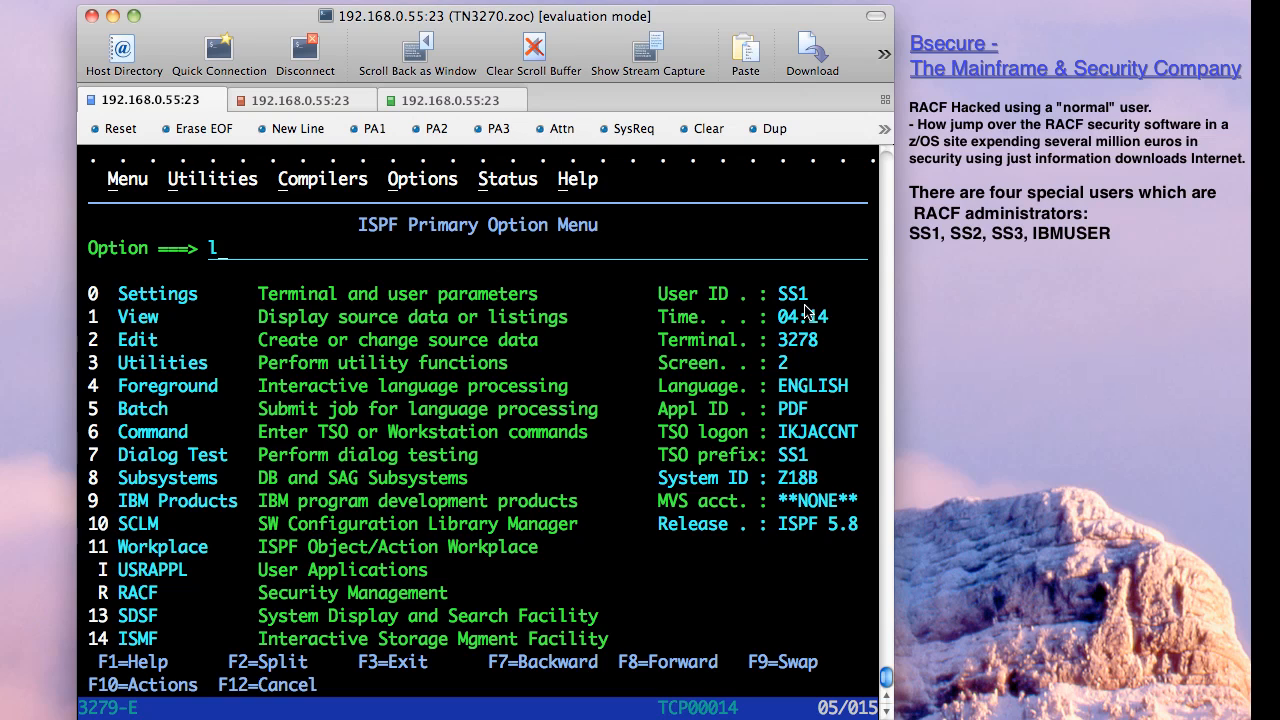
pyautogui.write('u')
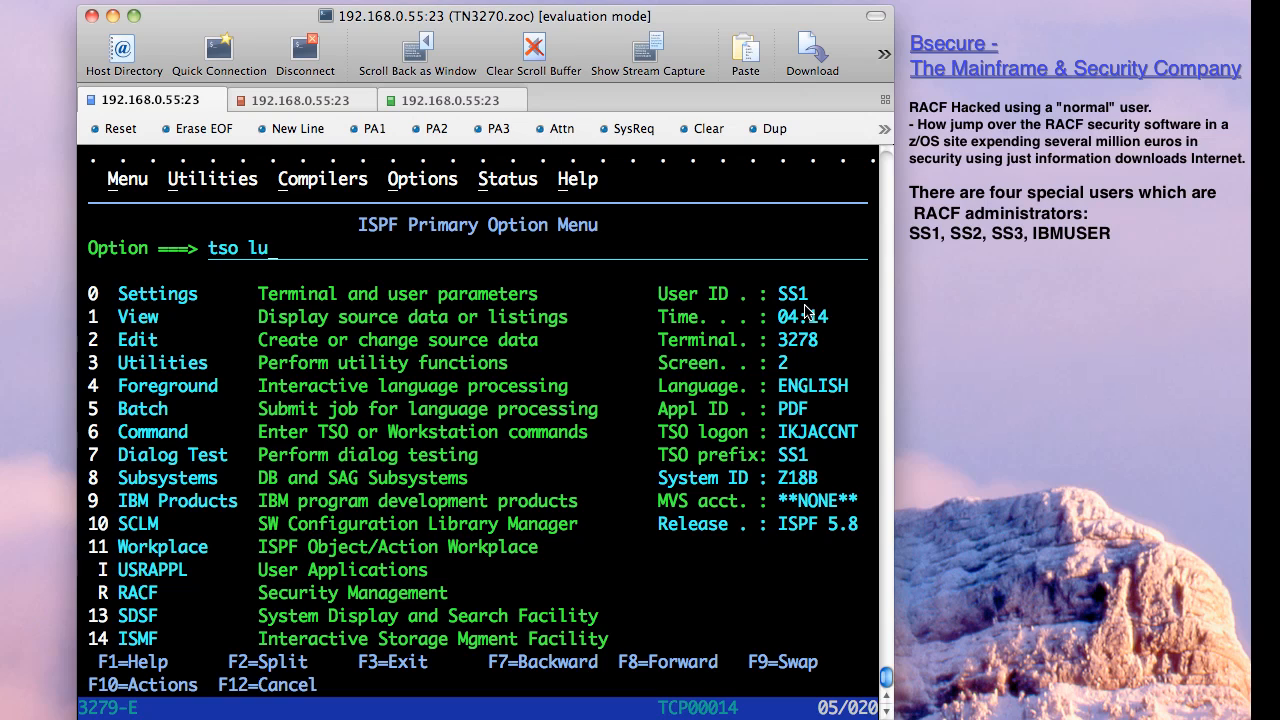
pyautogui.write('ss1')
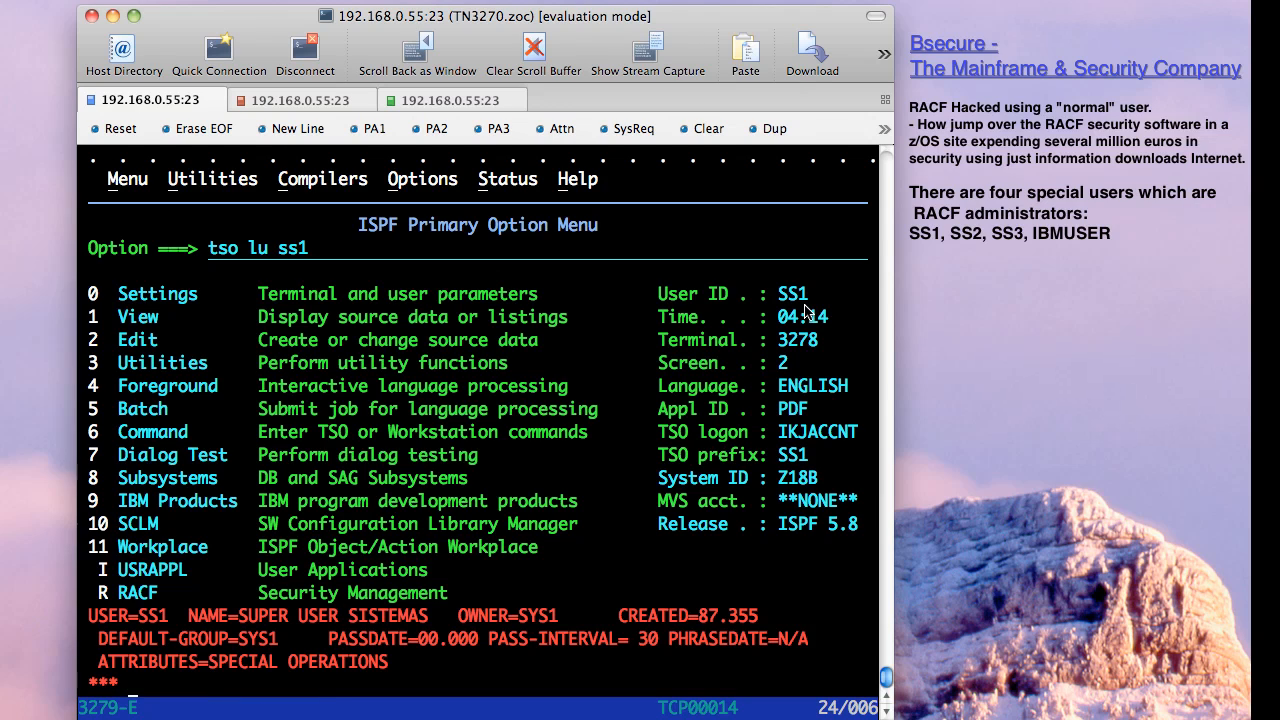
pyautogui.moveTo(380, 704)
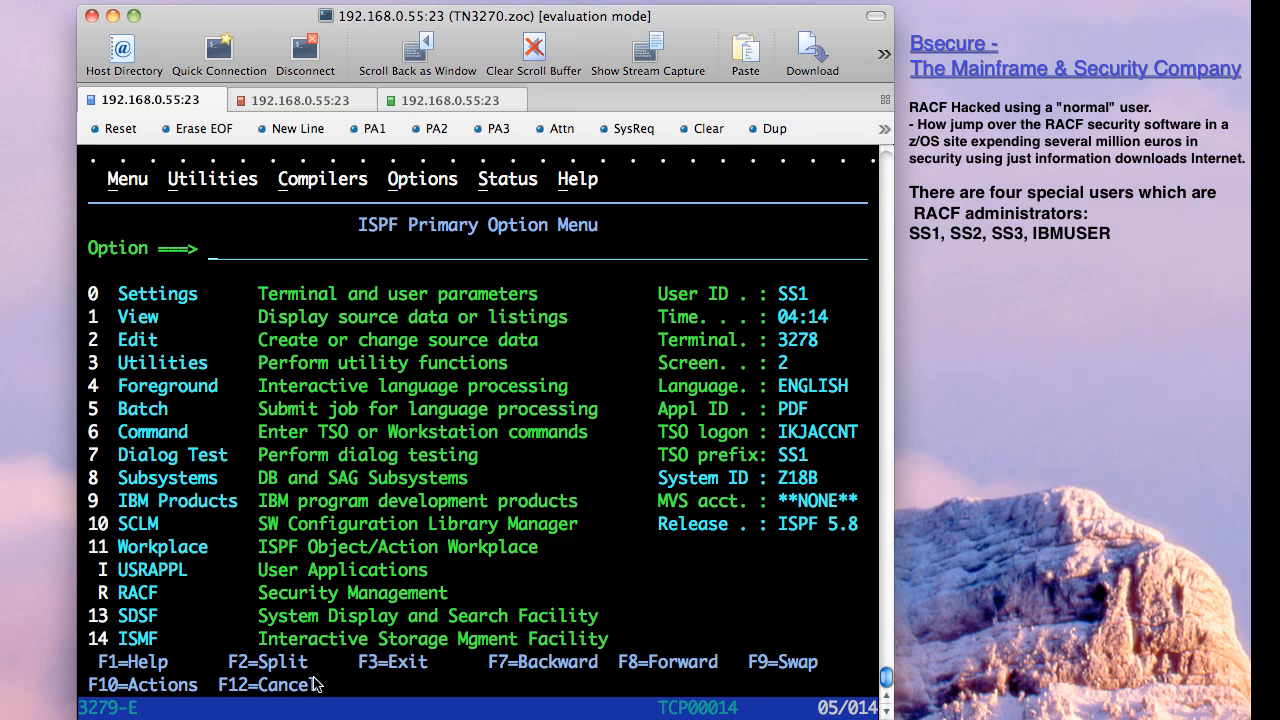
pyautogui.write('tso')
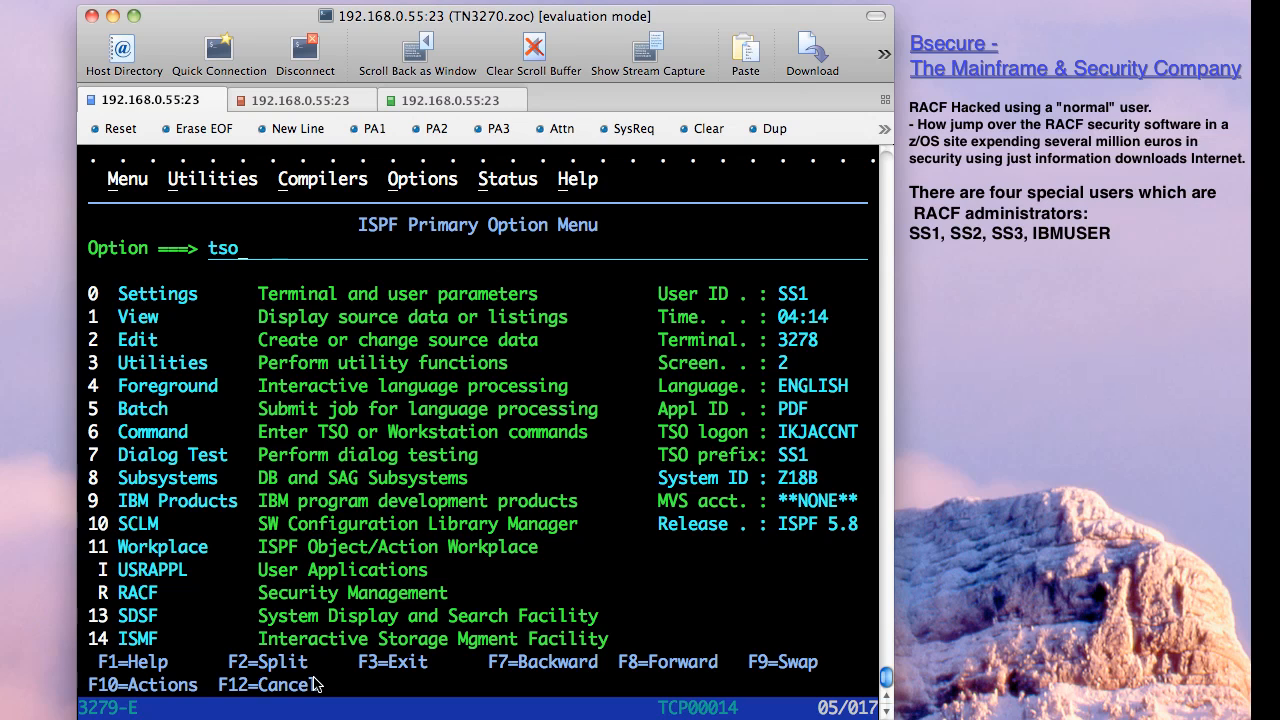
pyautogui.write('lu ss2')
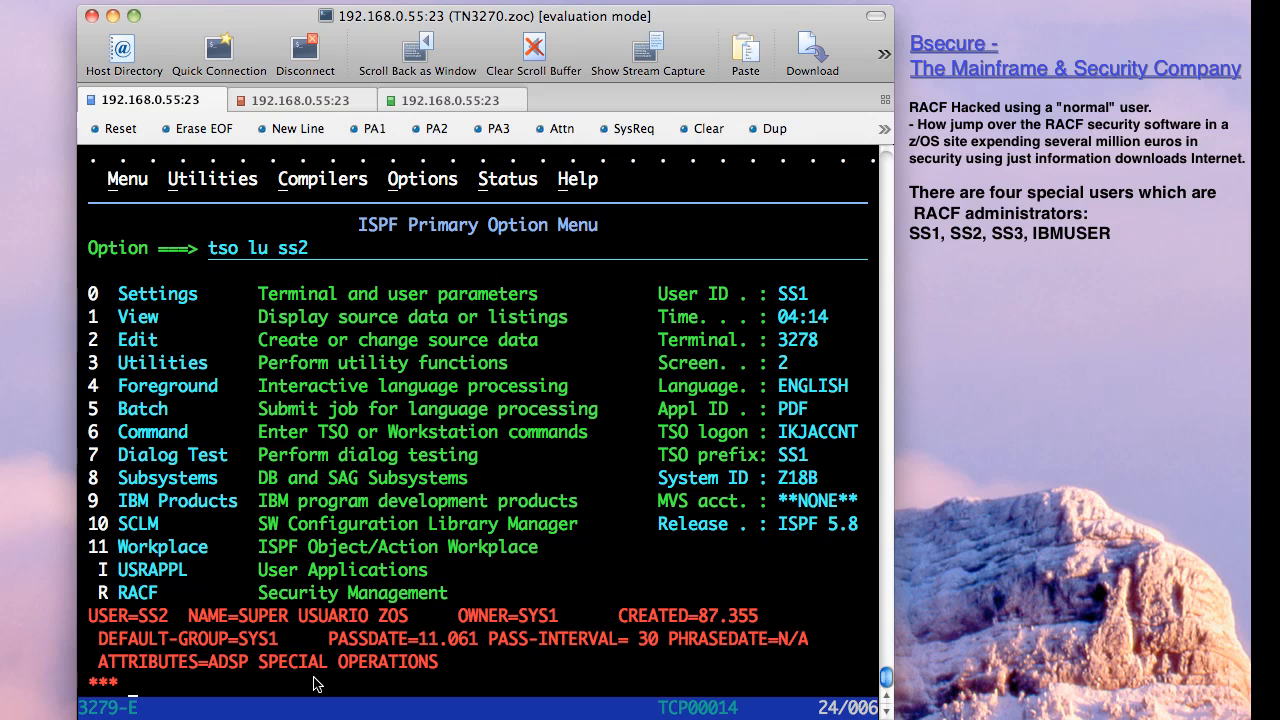
pyautogui.press('Enter')
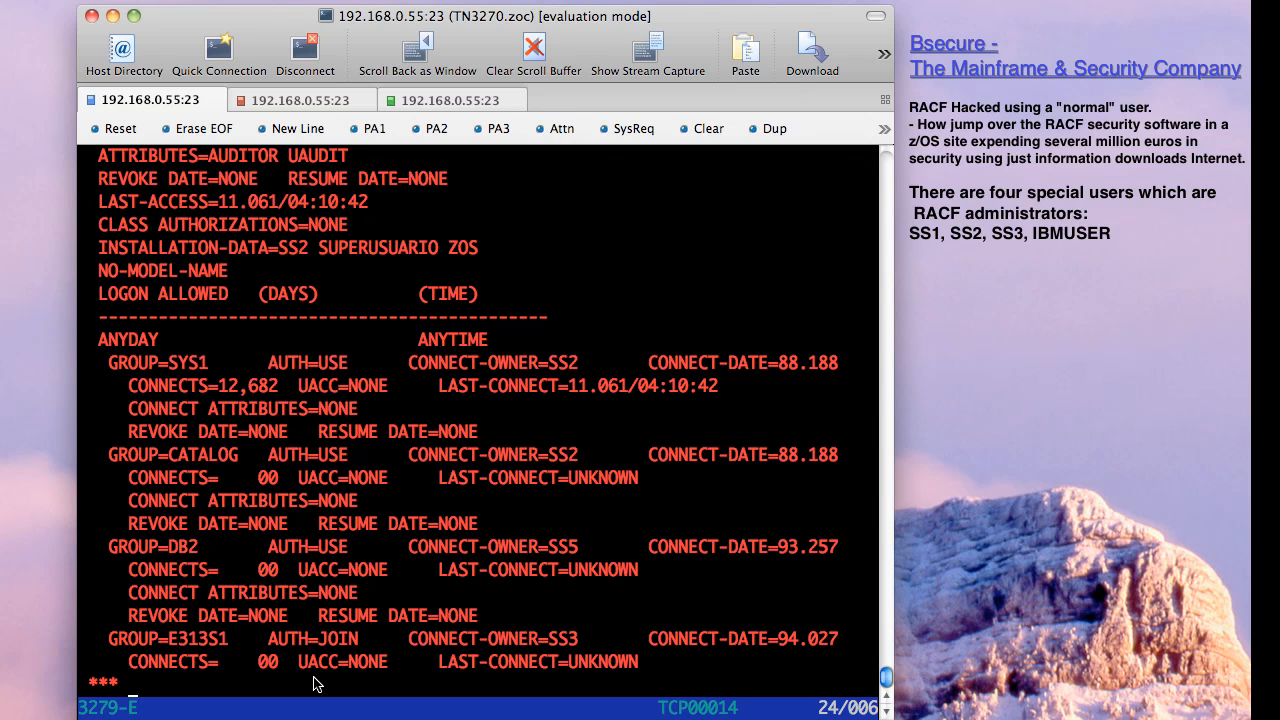
pyautogui.moveTo(310, 160)
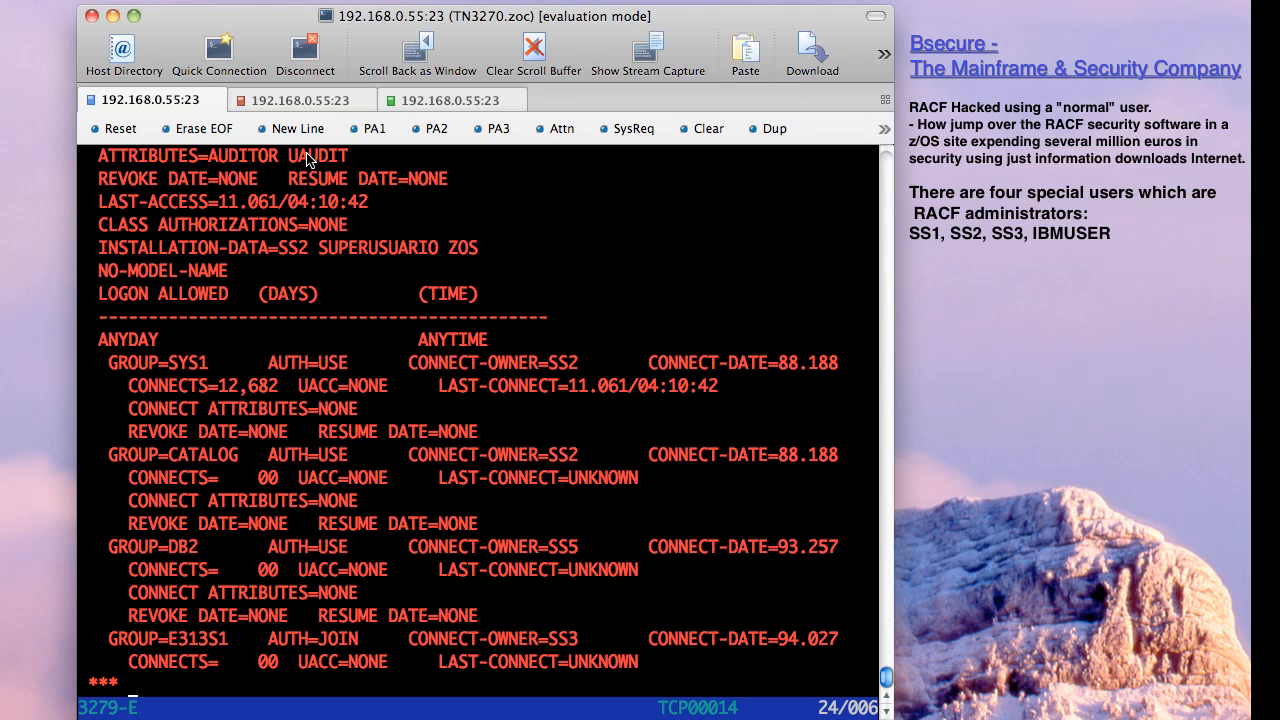
pyautogui.scroll(-3)
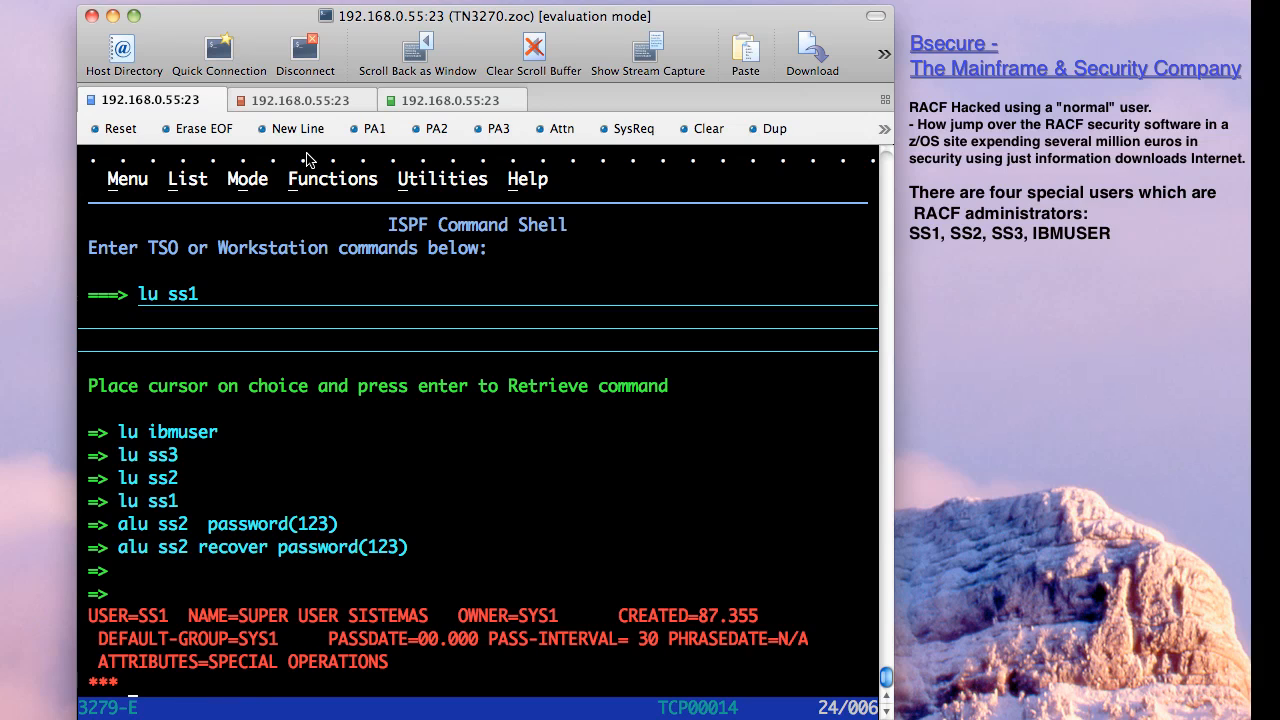
# List IBMUSER's RACF profile with 'lu ibmuser' and page through its group connections.
pyautogui.press('enter')
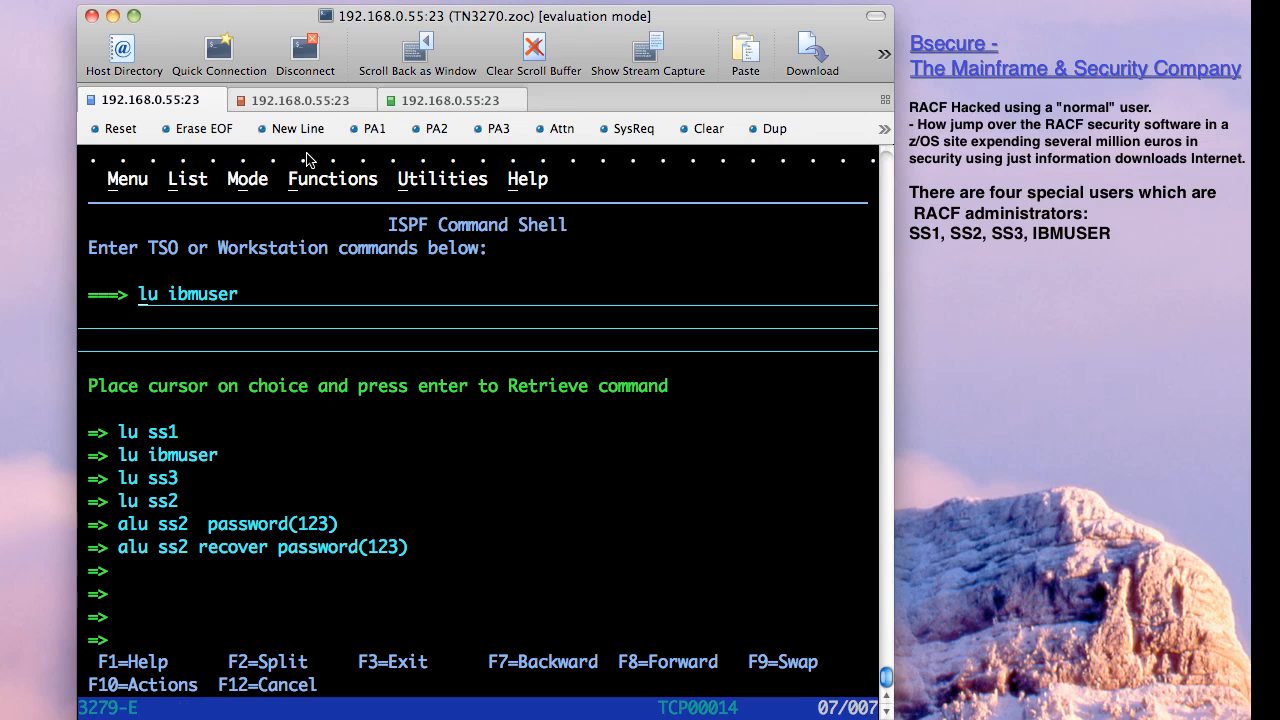
pyautogui.press('enter')
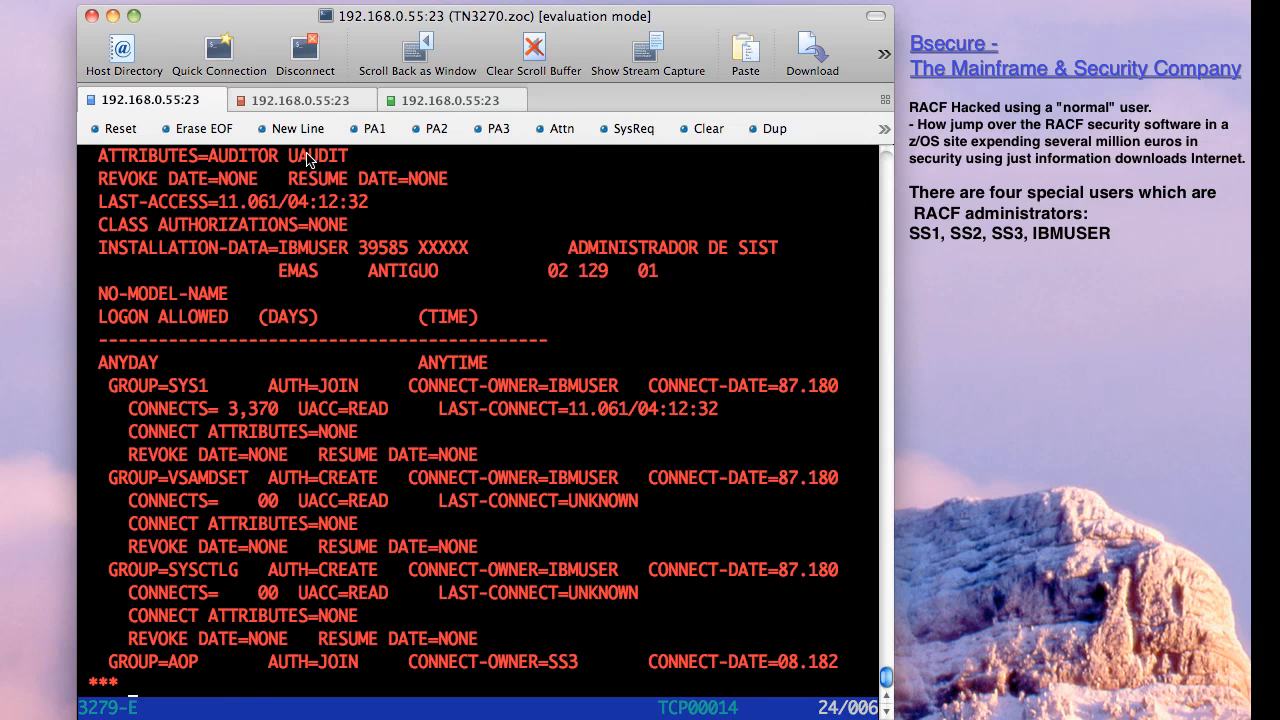
pyautogui.scroll(-3)
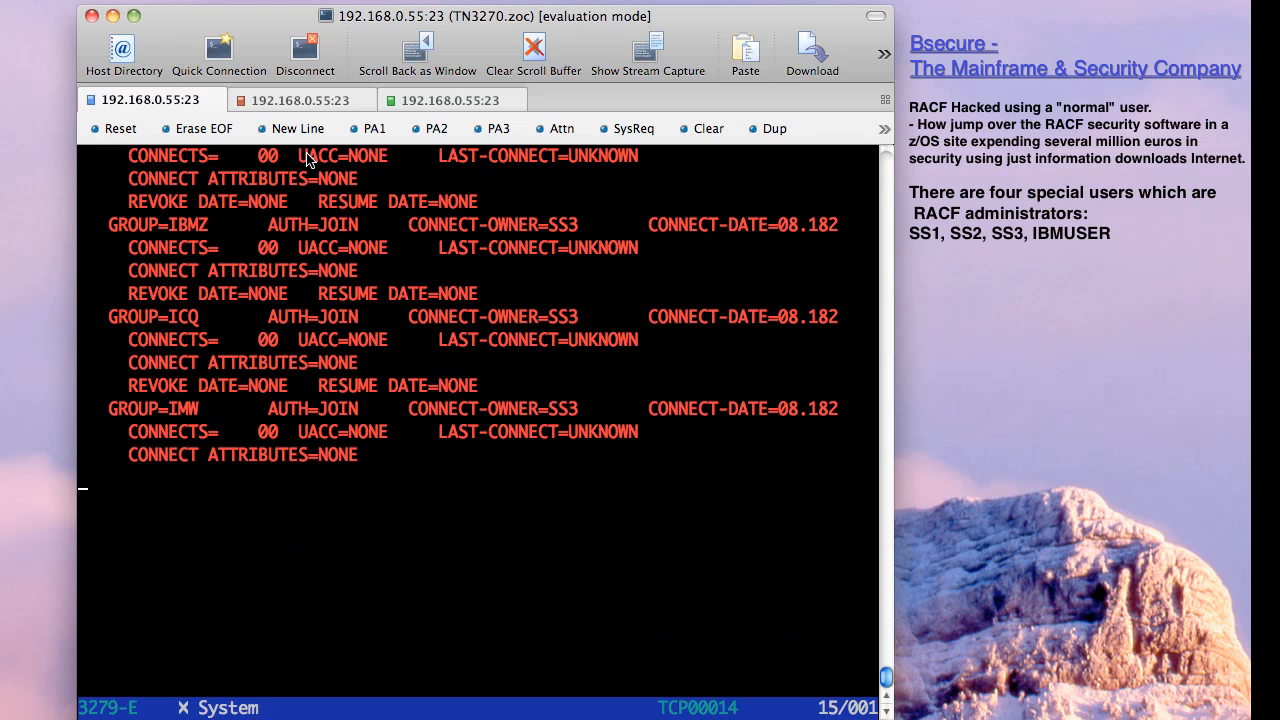
pyautogui.scroll(-3)
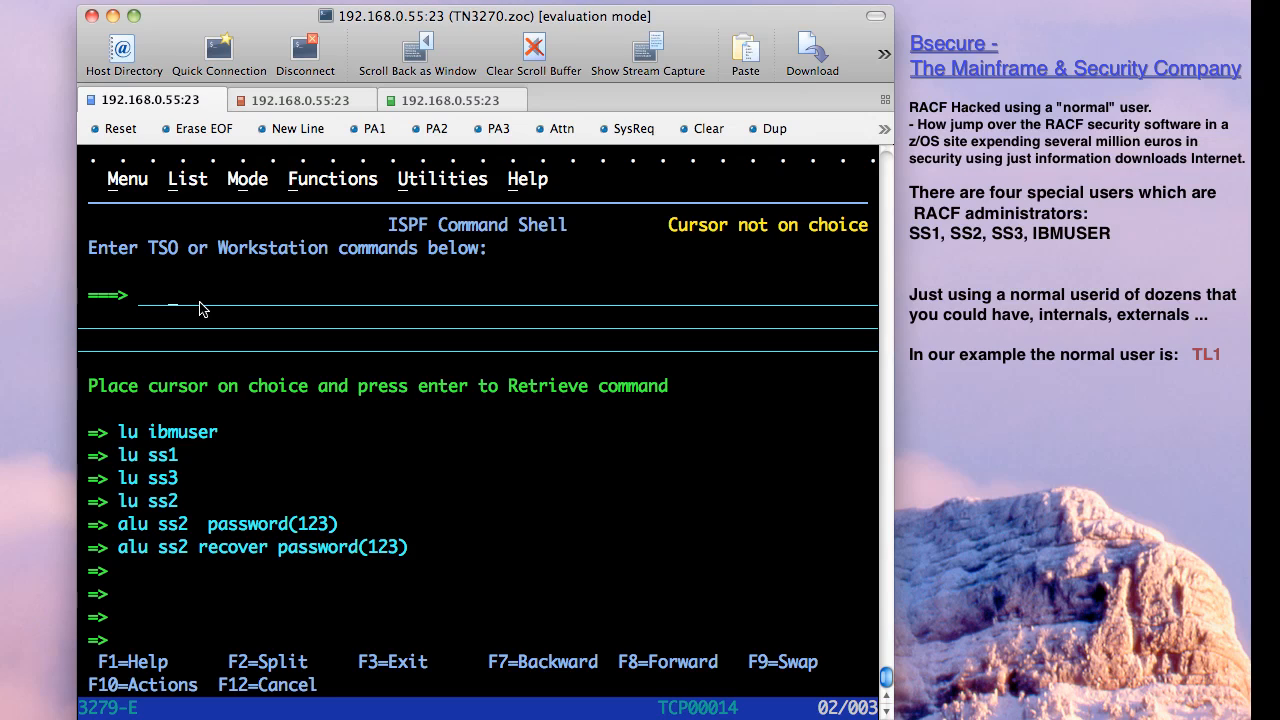
# Run 'lu tl1' to list the RACF profile of normal user TL1.
pyautogui.write('lu tl')
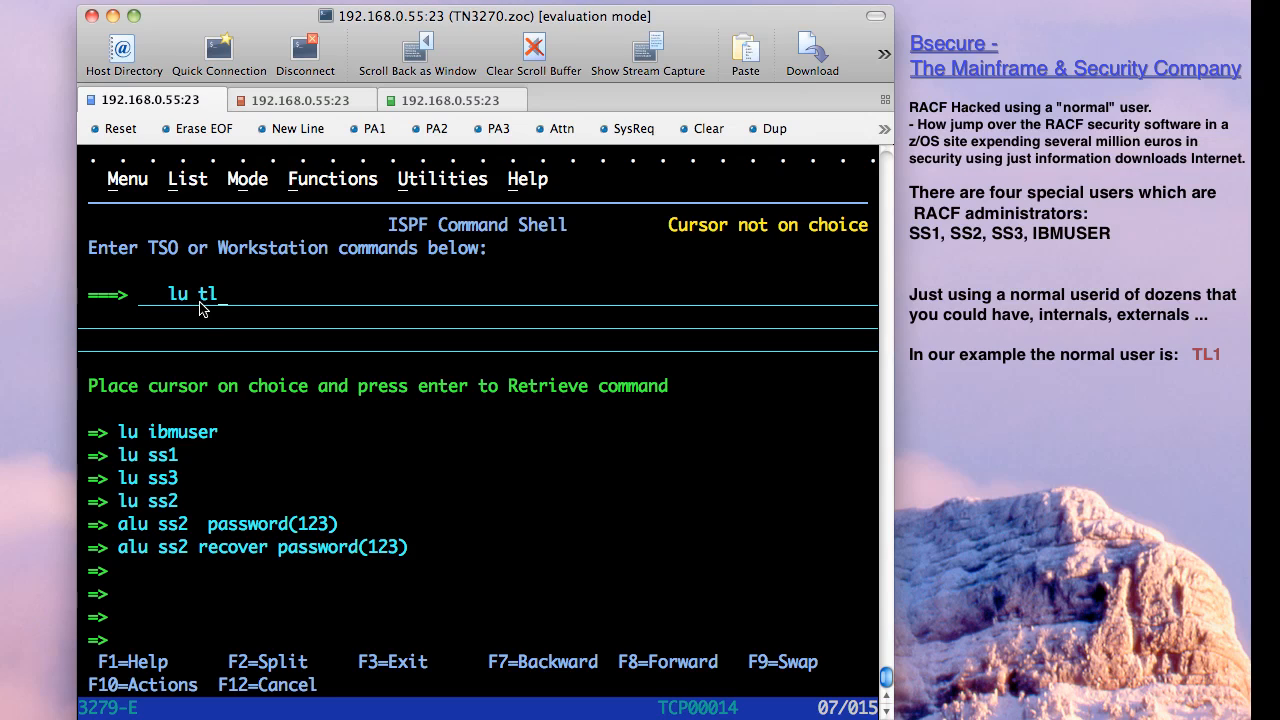
pyautogui.write('1')
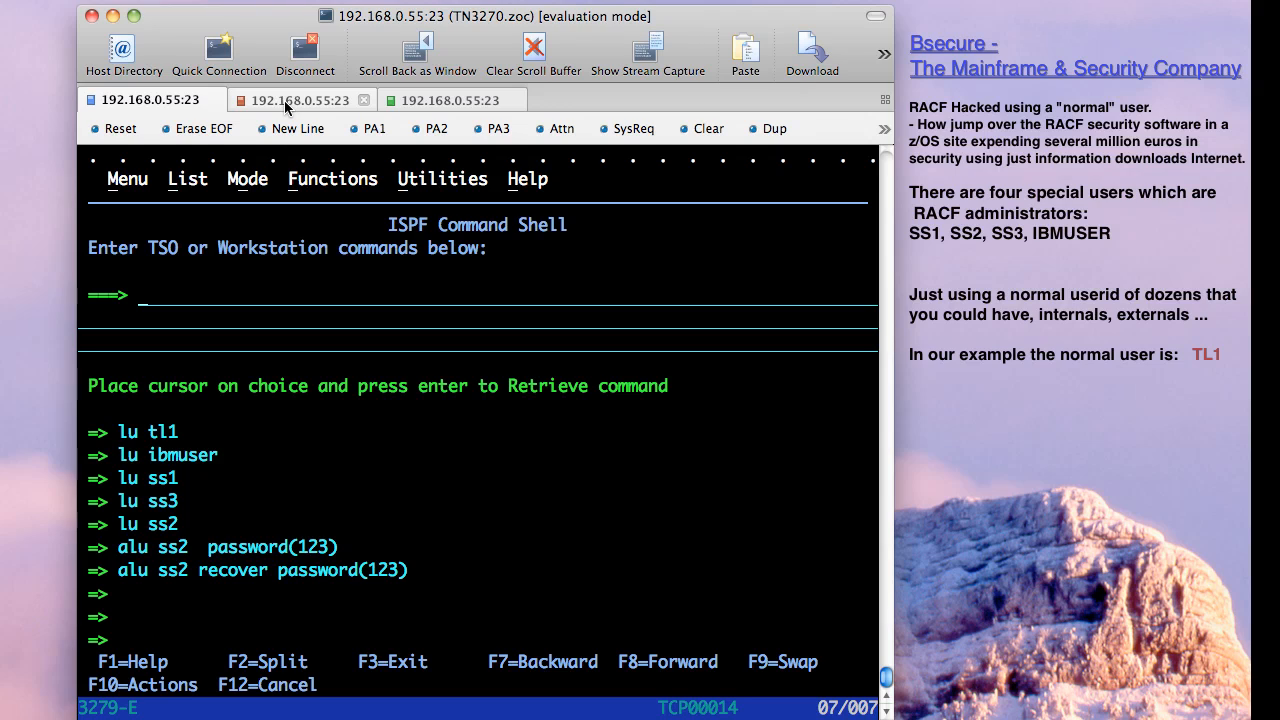
# In the TL1 session, view the earlier job's RACF output, exit with =x, and list IBMUSER again.
pyautogui.click(300, 100)
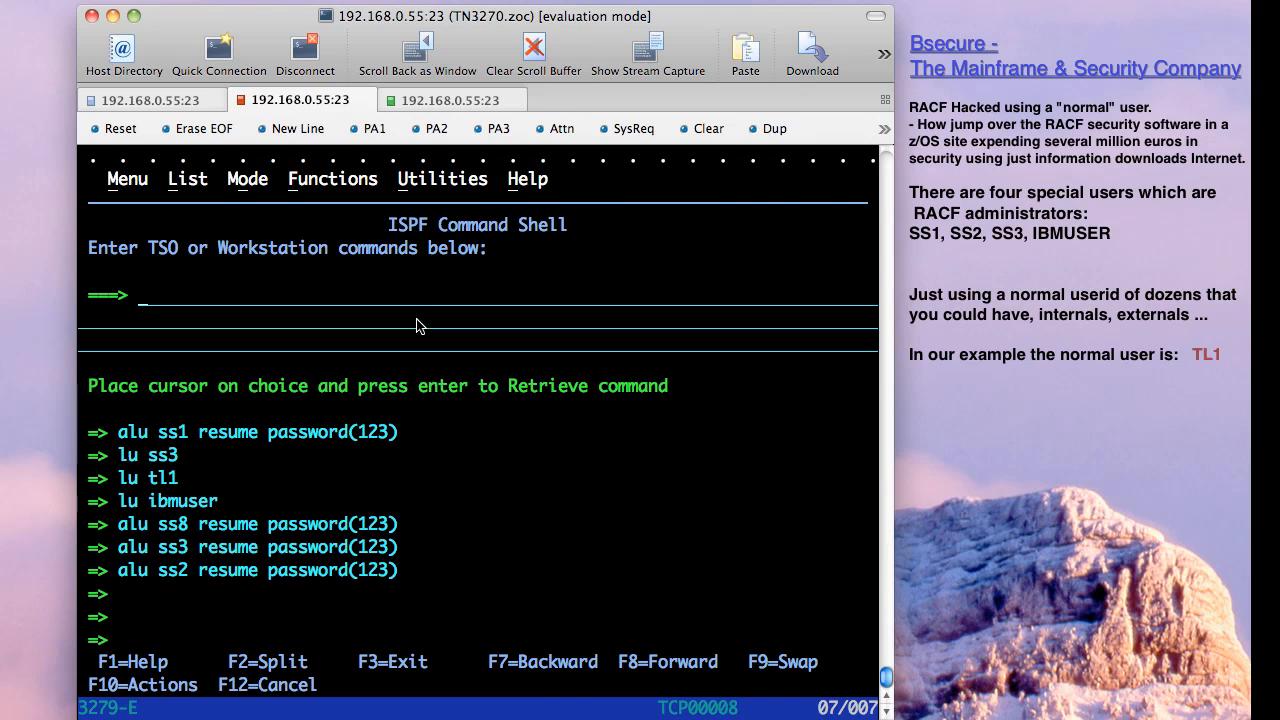
pyautogui.press('Enter')
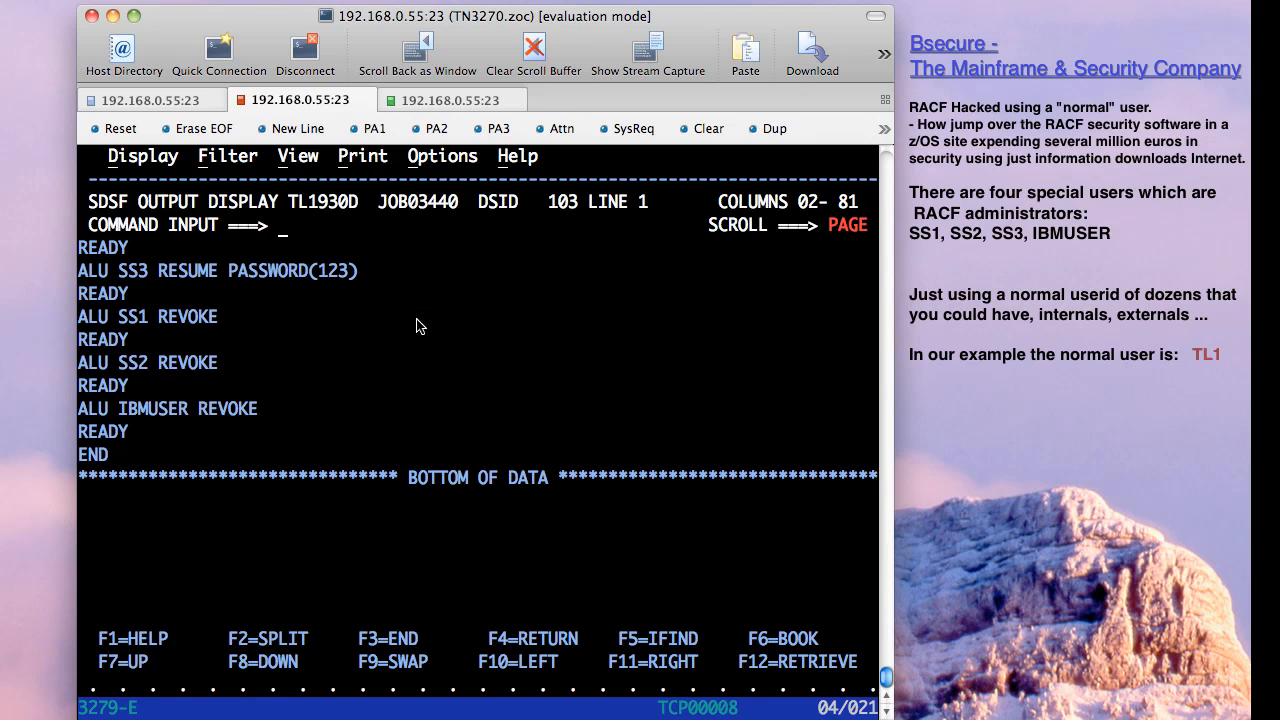
pyautogui.write('=x')
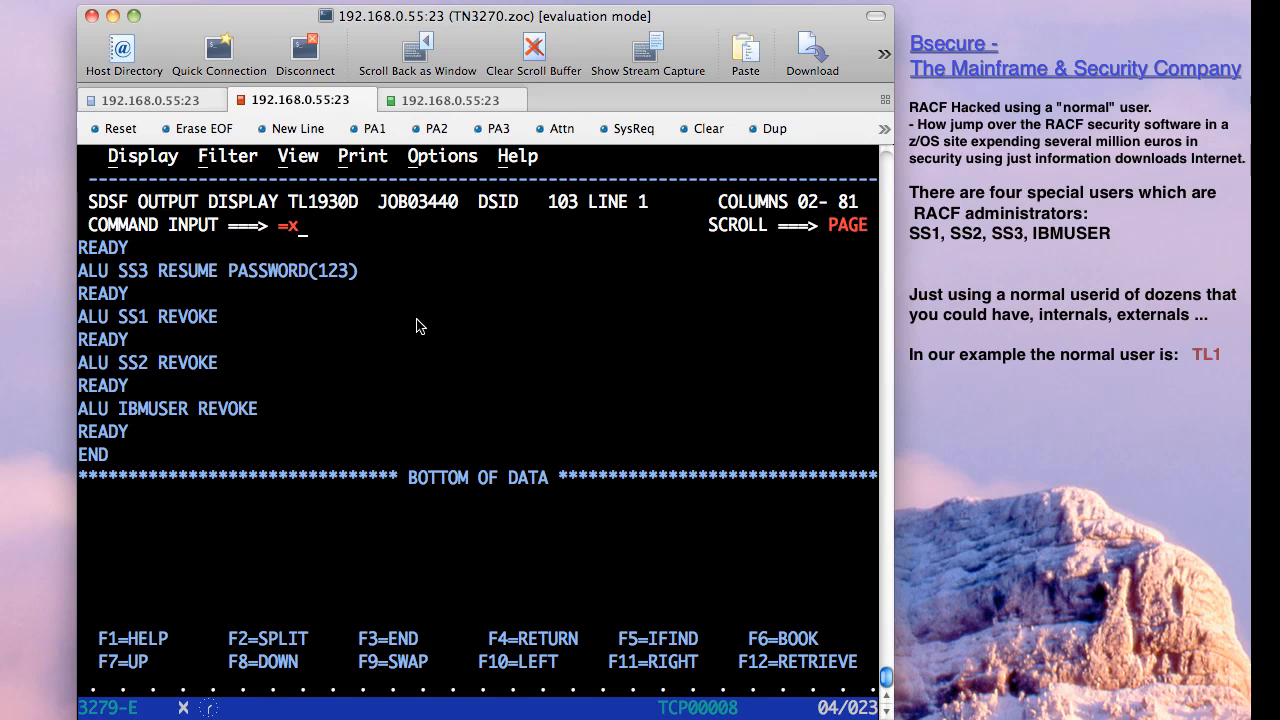
pyautogui.press('Return')
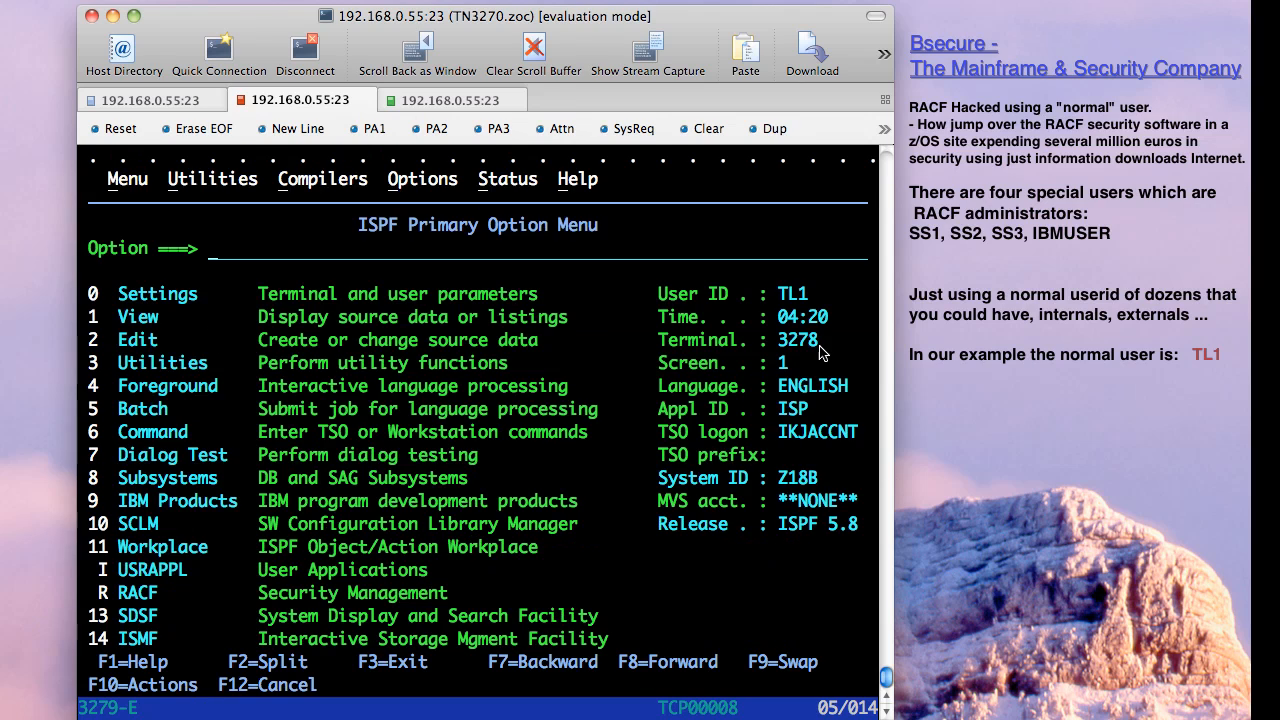
pyautogui.moveTo(790, 308)
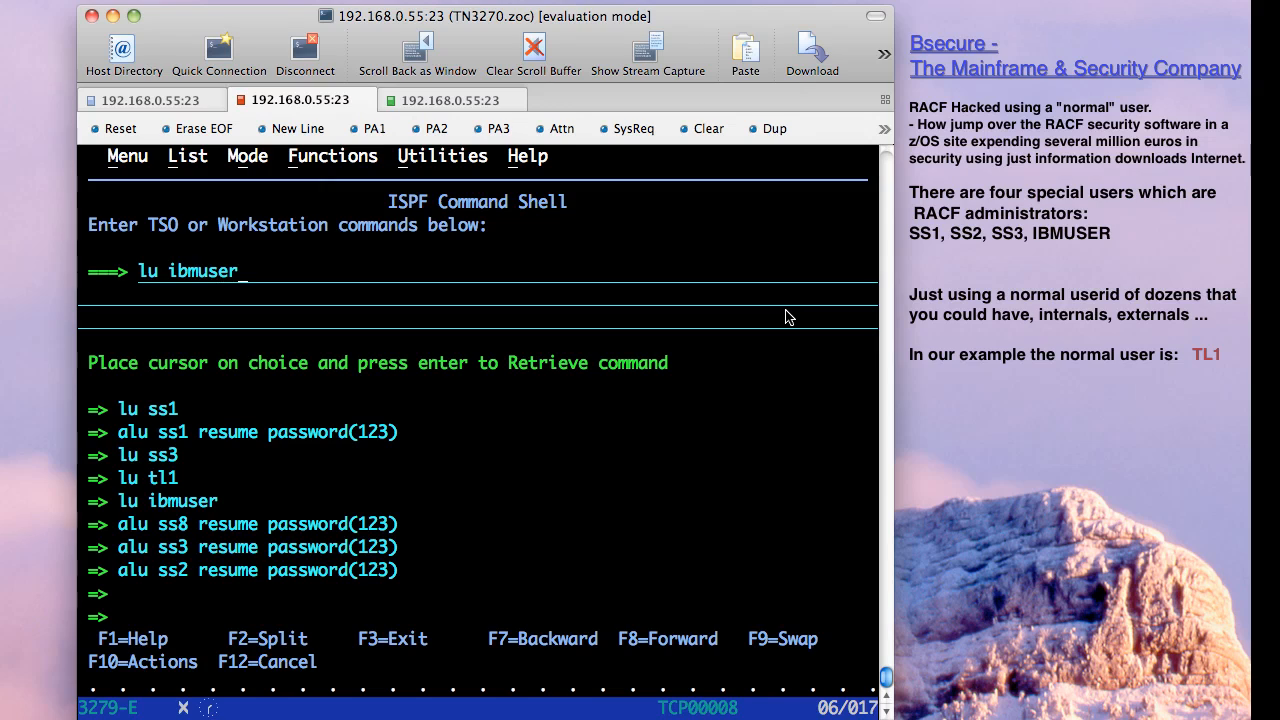
pyautogui.press('Return')
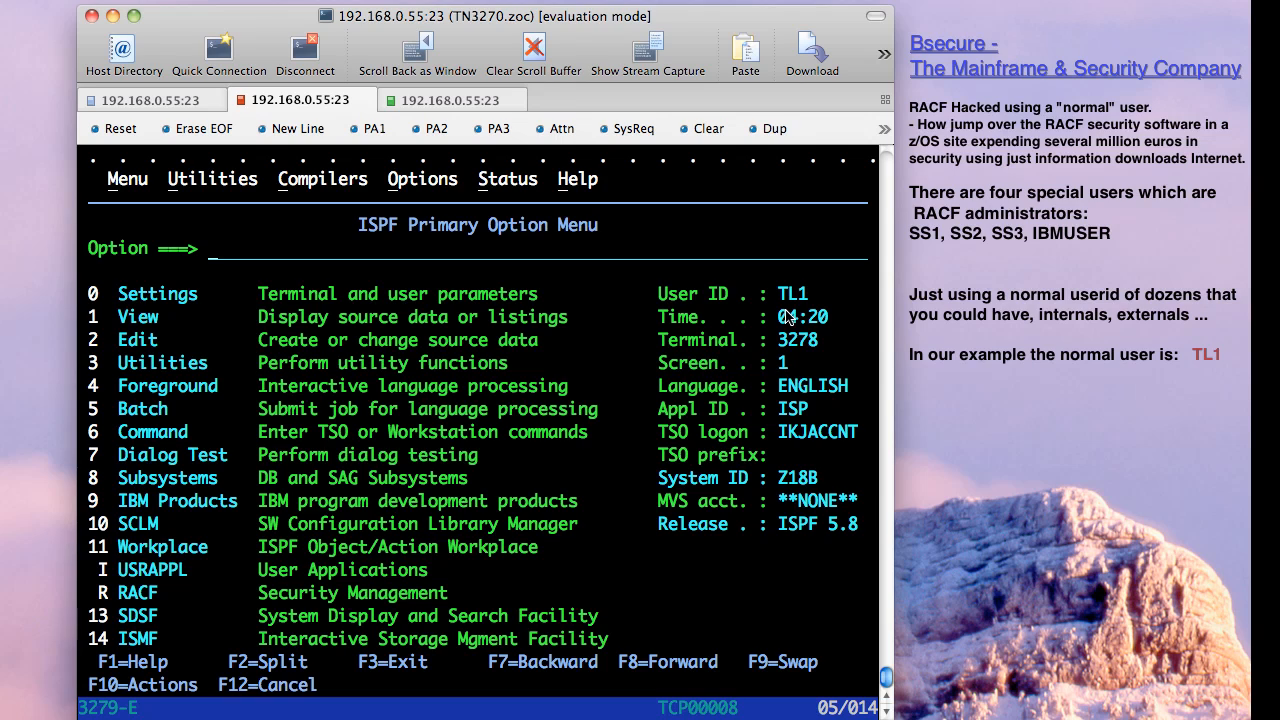
# Via =3.4 edit TL1.LIB.HACKER and select member JBSUPER with the resume/revoke commands.
pyautogui.write('=3.4')
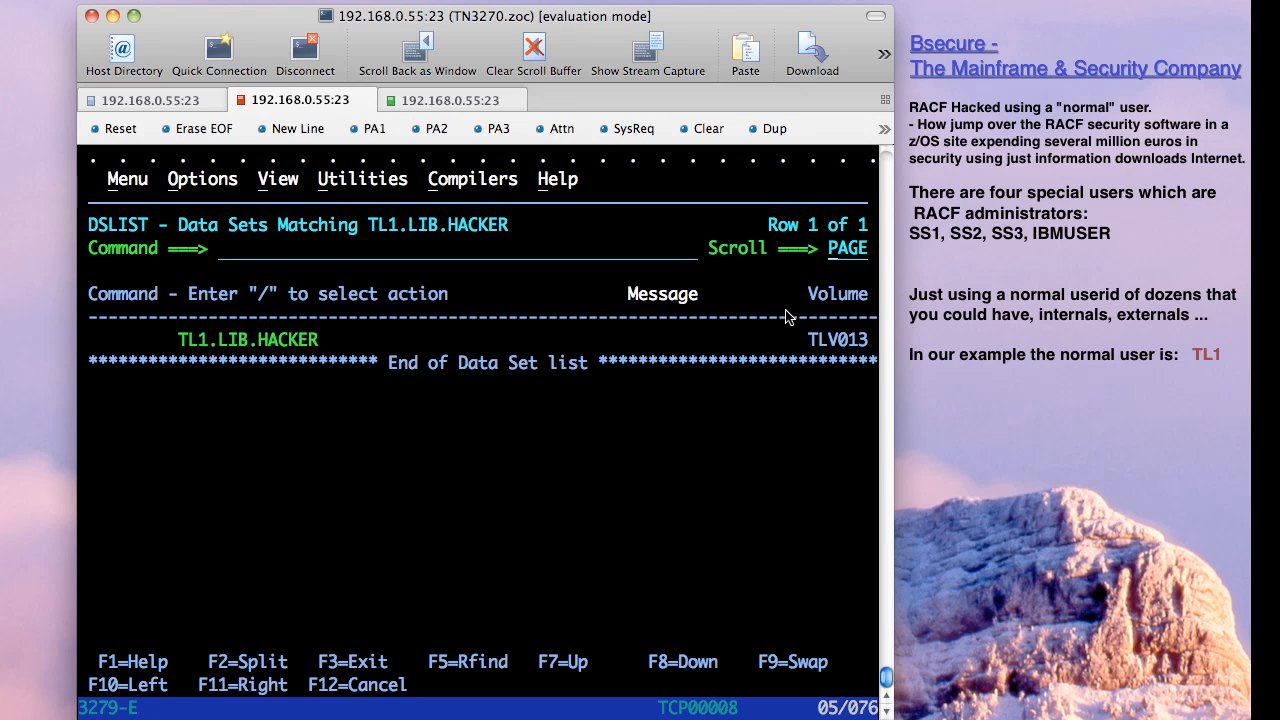
pyautogui.write('e')
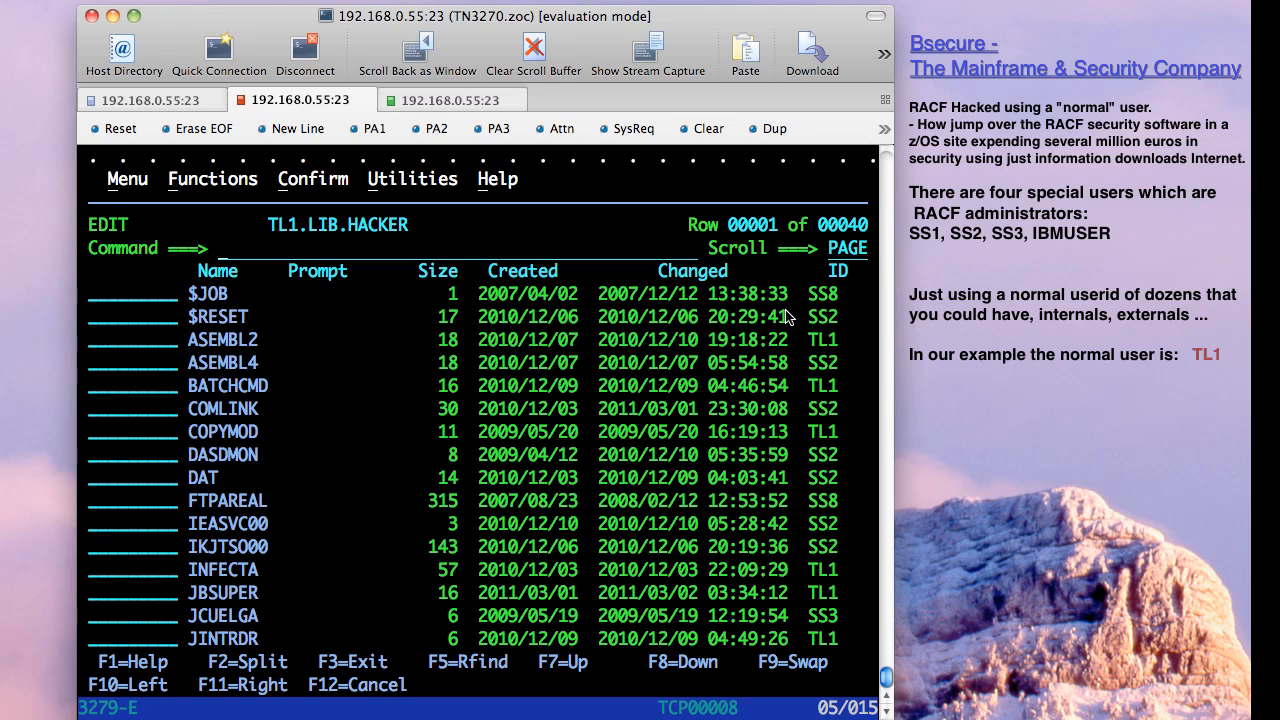
pyautogui.write('1')
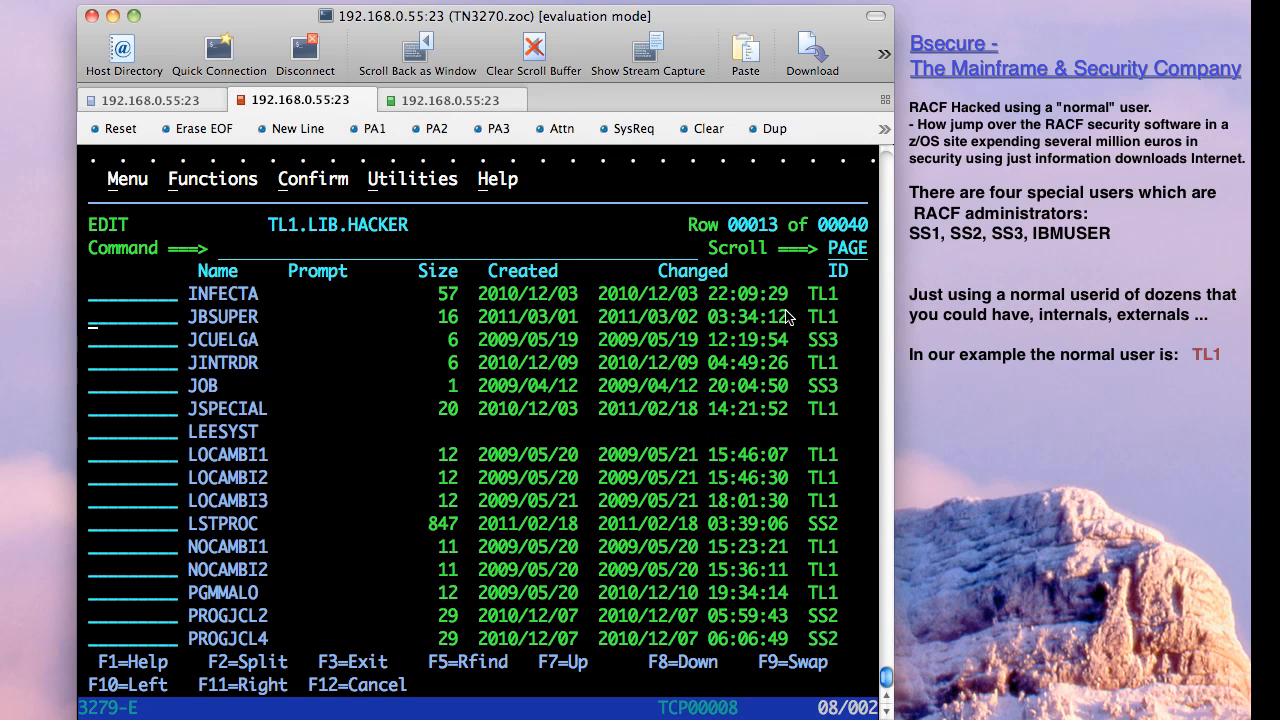
pyautogui.write('s')
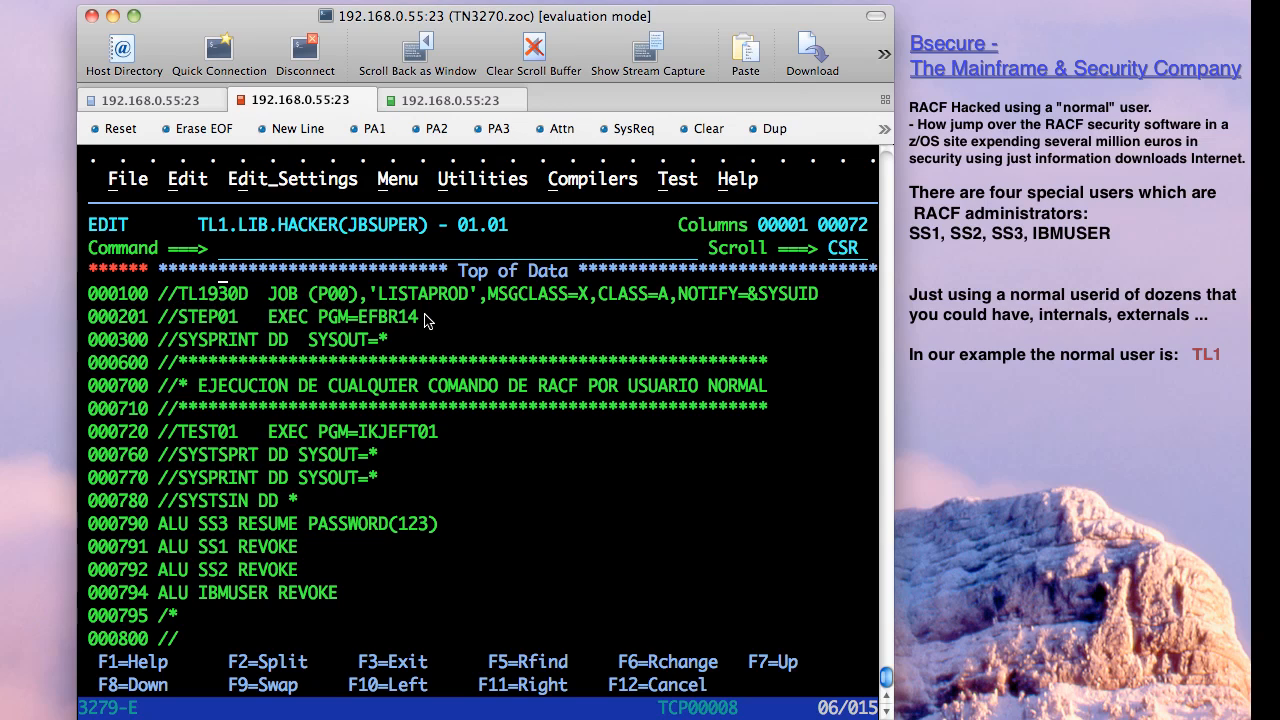
# Submit JBSUPER with SUB, queued as TL1930D (JOB03453), and acknowledge the SUBMITTED message.
pyautogui.write('sub')
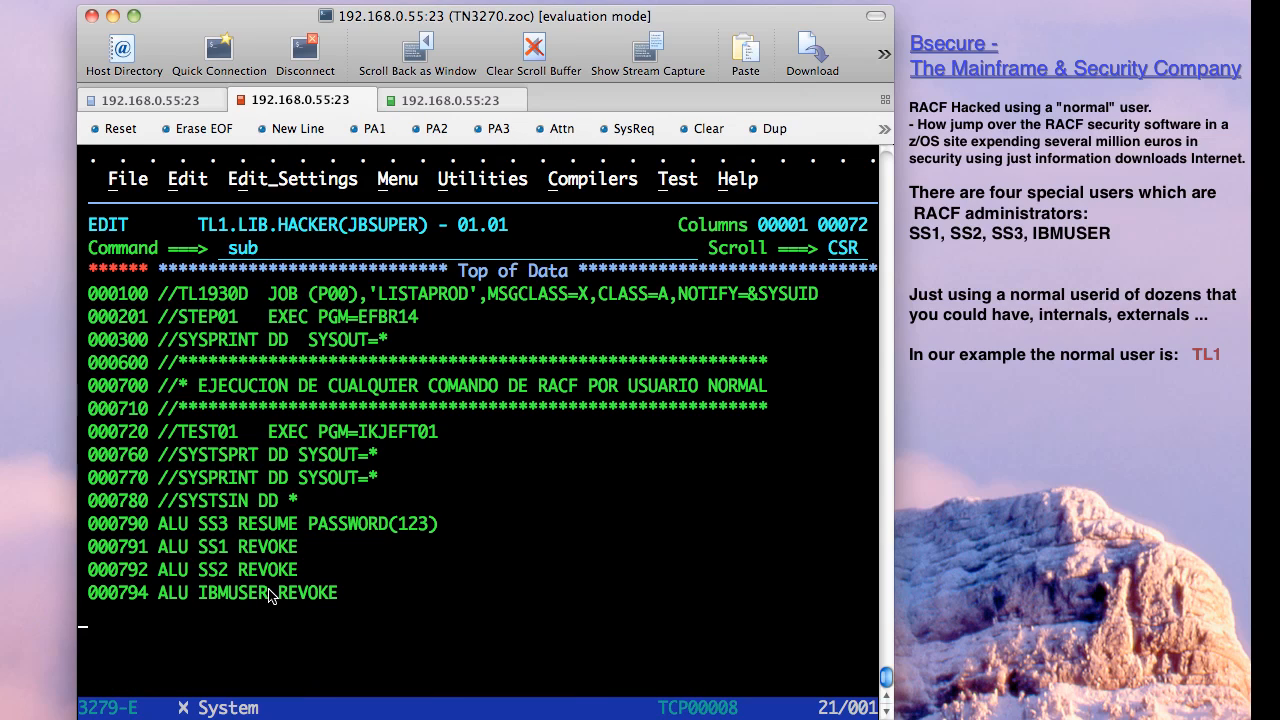
pyautogui.press('Enter')
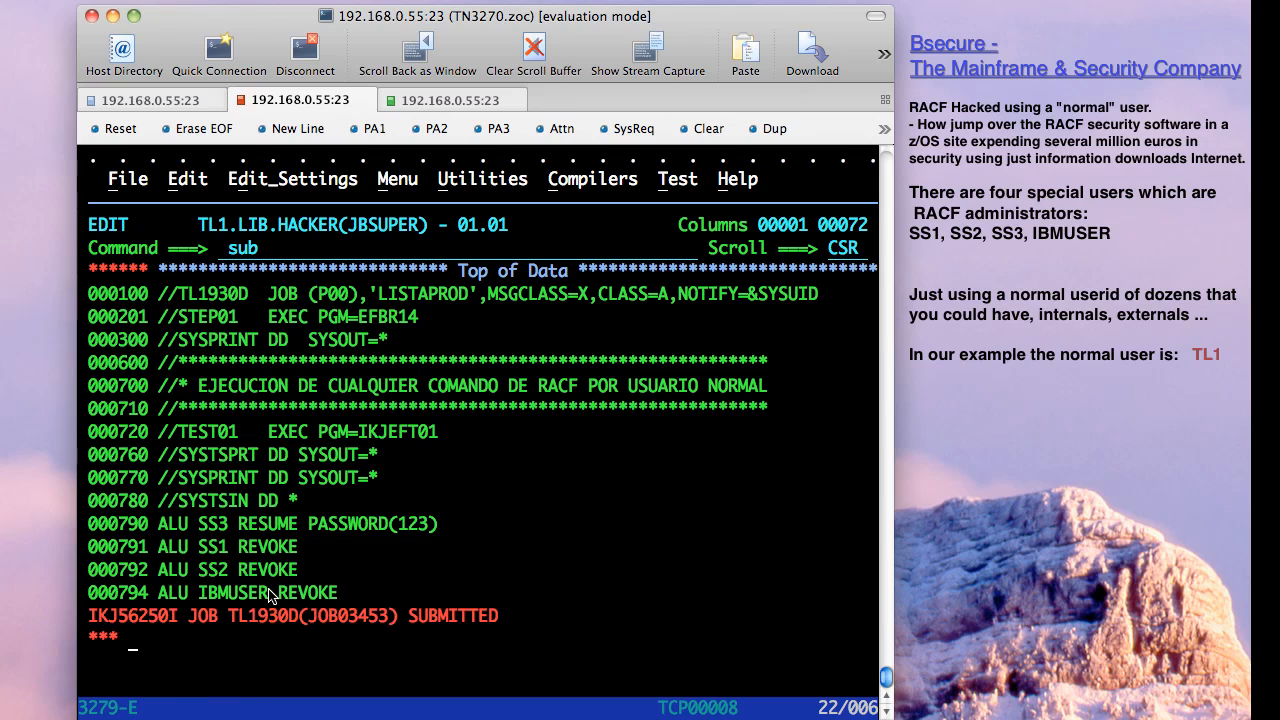
pyautogui.press('Enter')
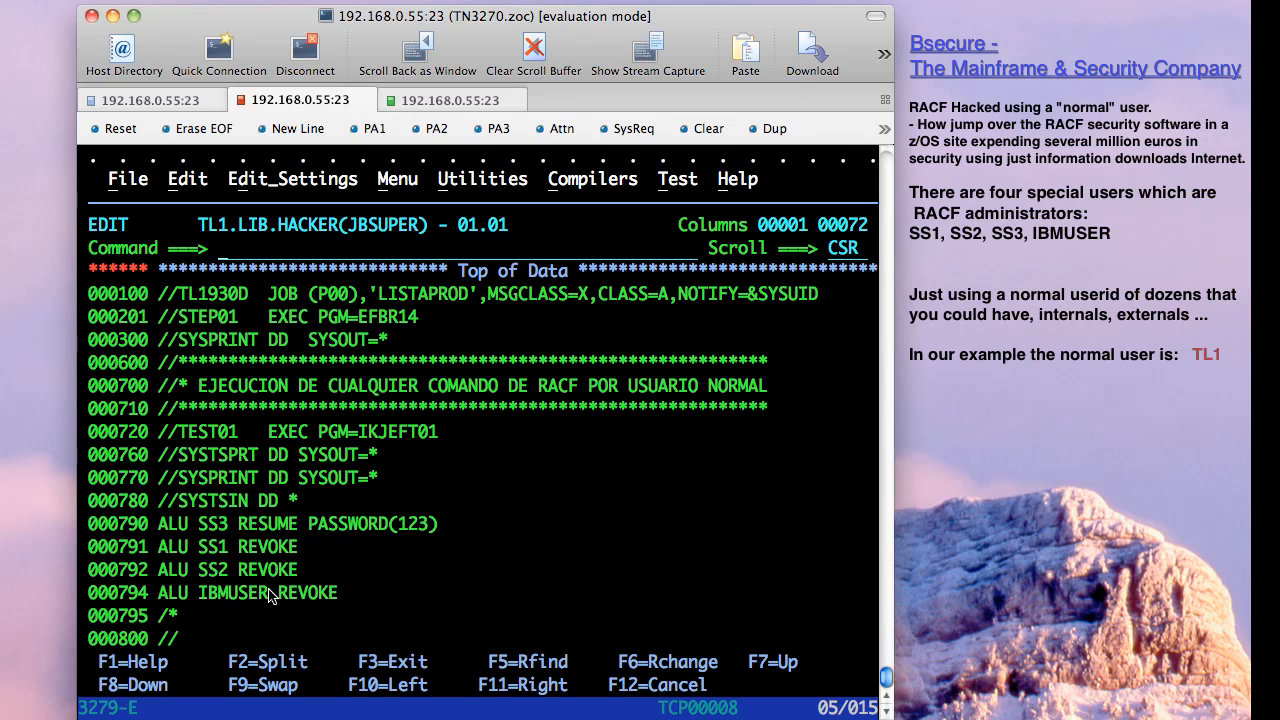
pyautogui.write('=3.4')
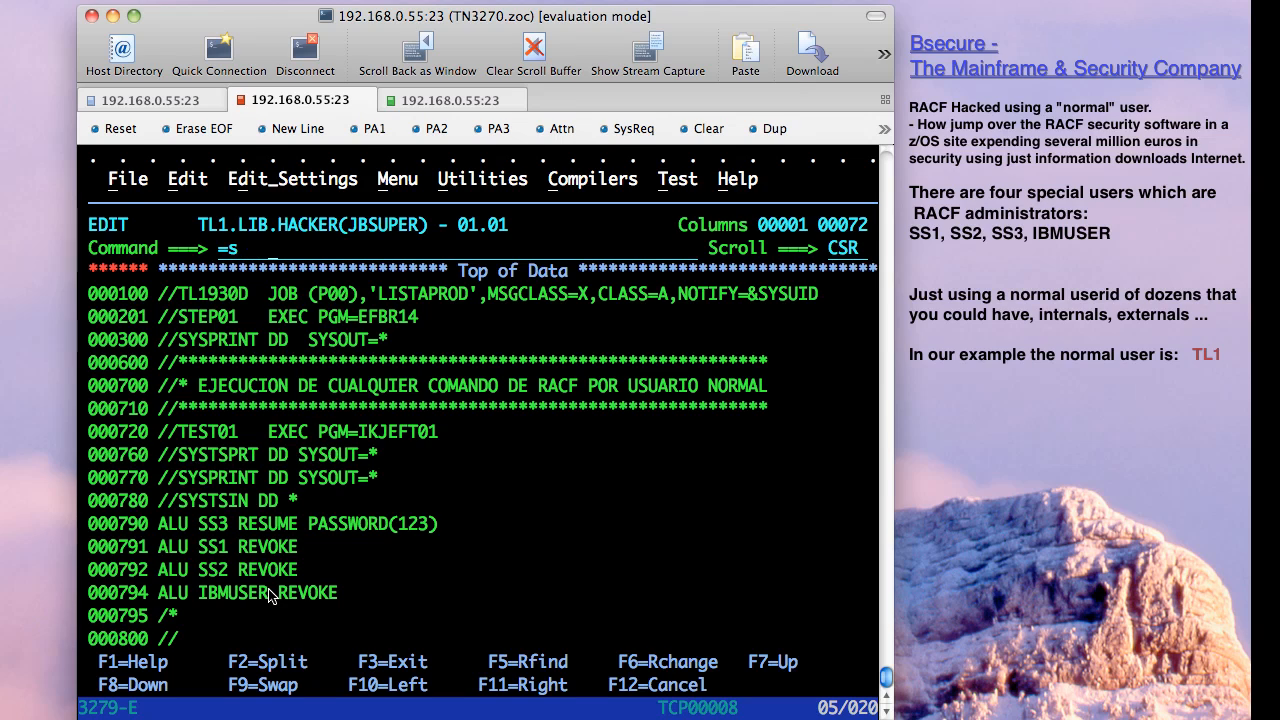
# In SDSF view the TL1930D job log ending MAXCC=0, then see the revoked user's logon rejected in the third session.
pyautogui.press('Enter')
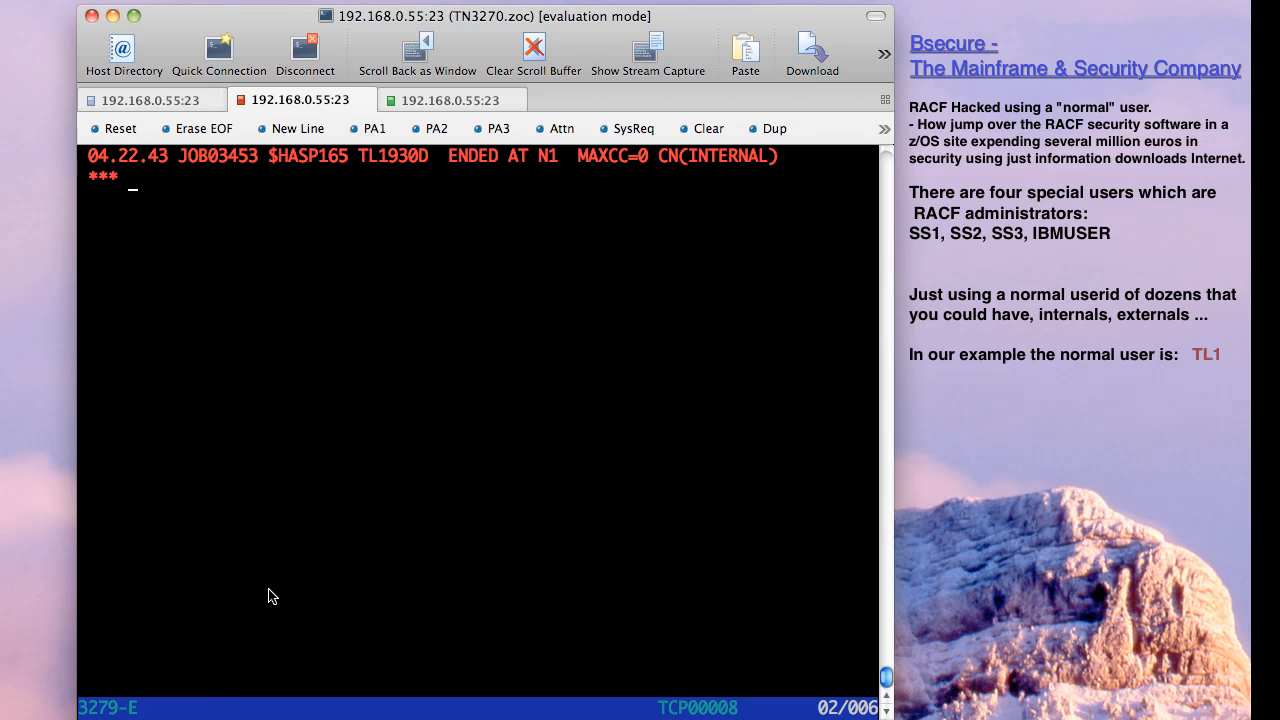
pyautogui.moveTo(610, 182)
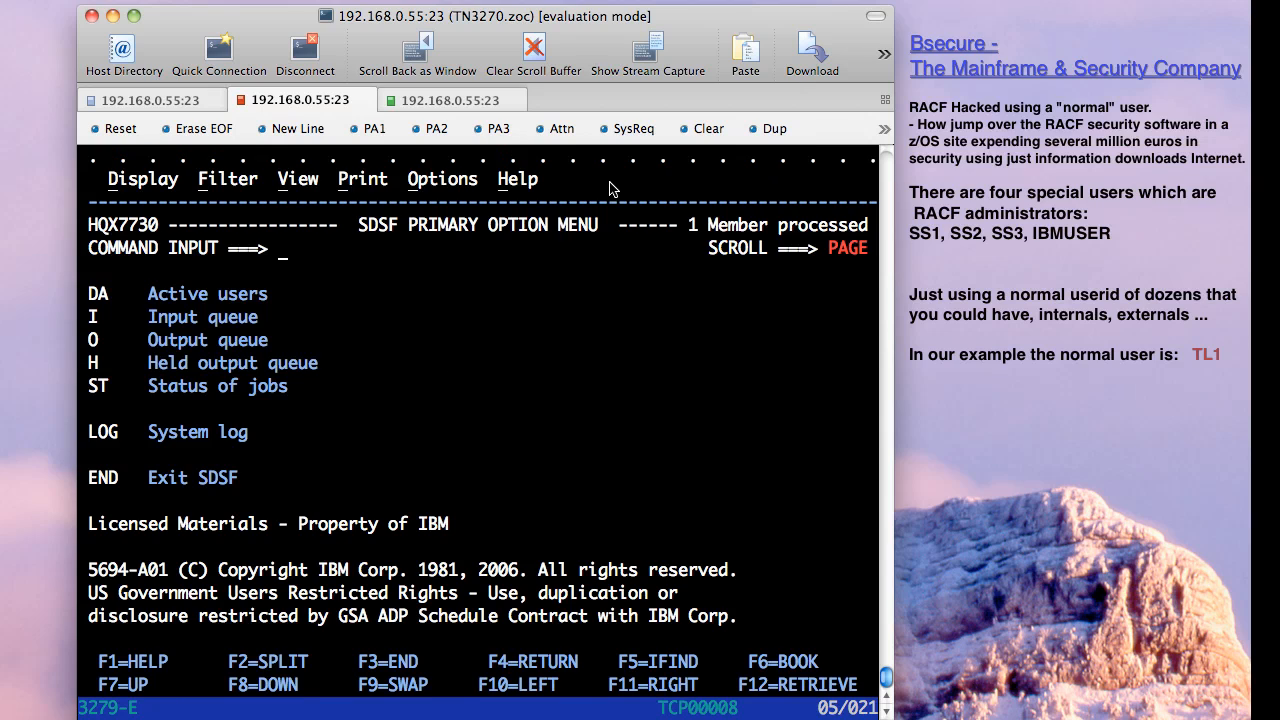
pyautogui.write('h')
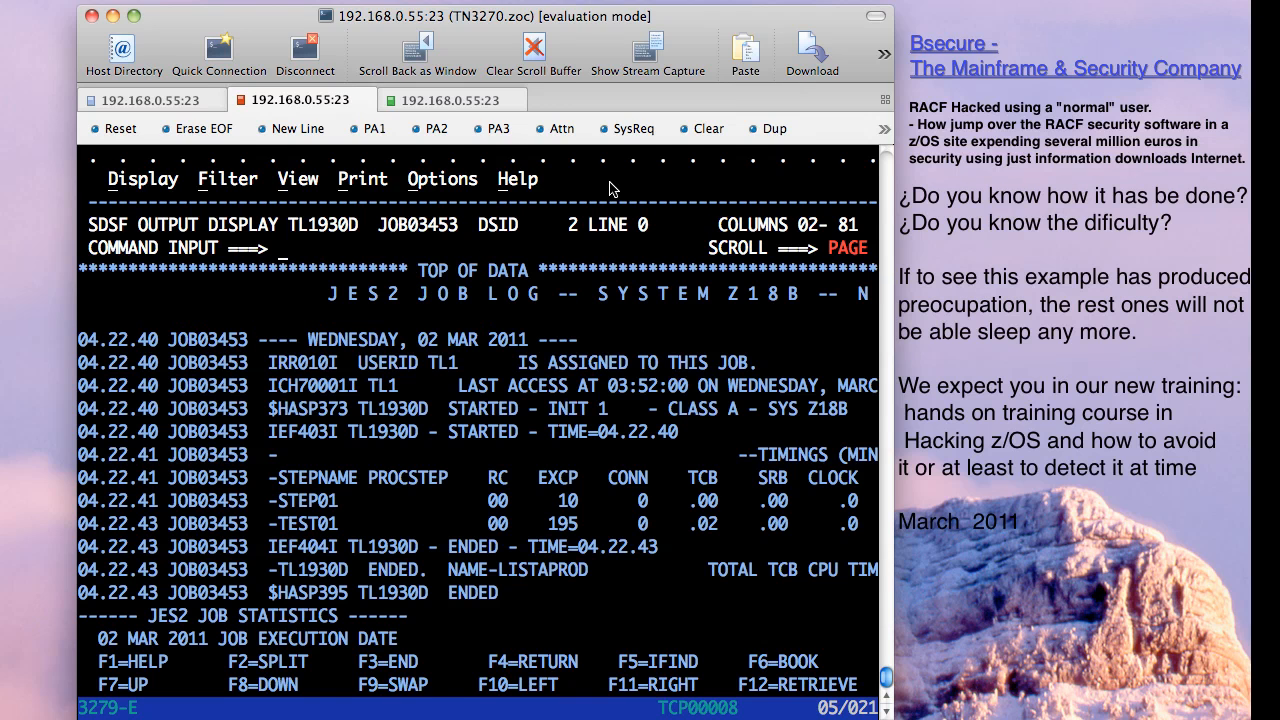
pyautogui.write('m')
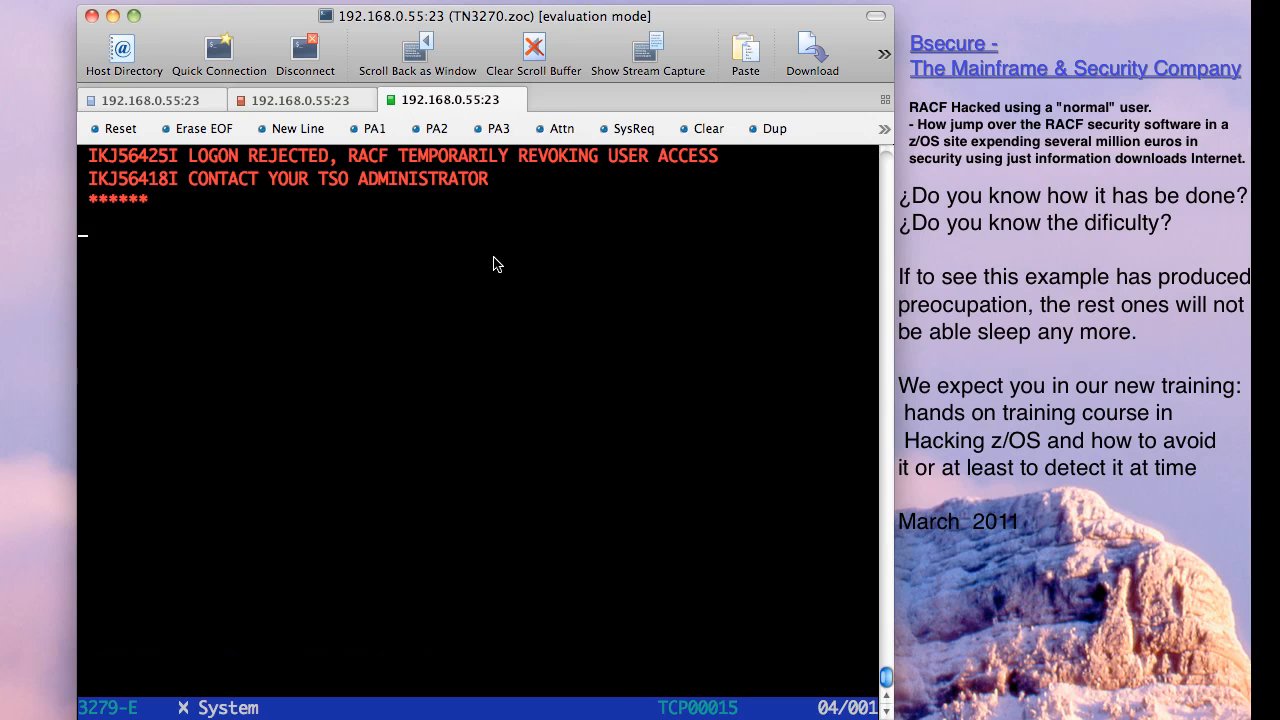
pyautogui.click(304, 50)
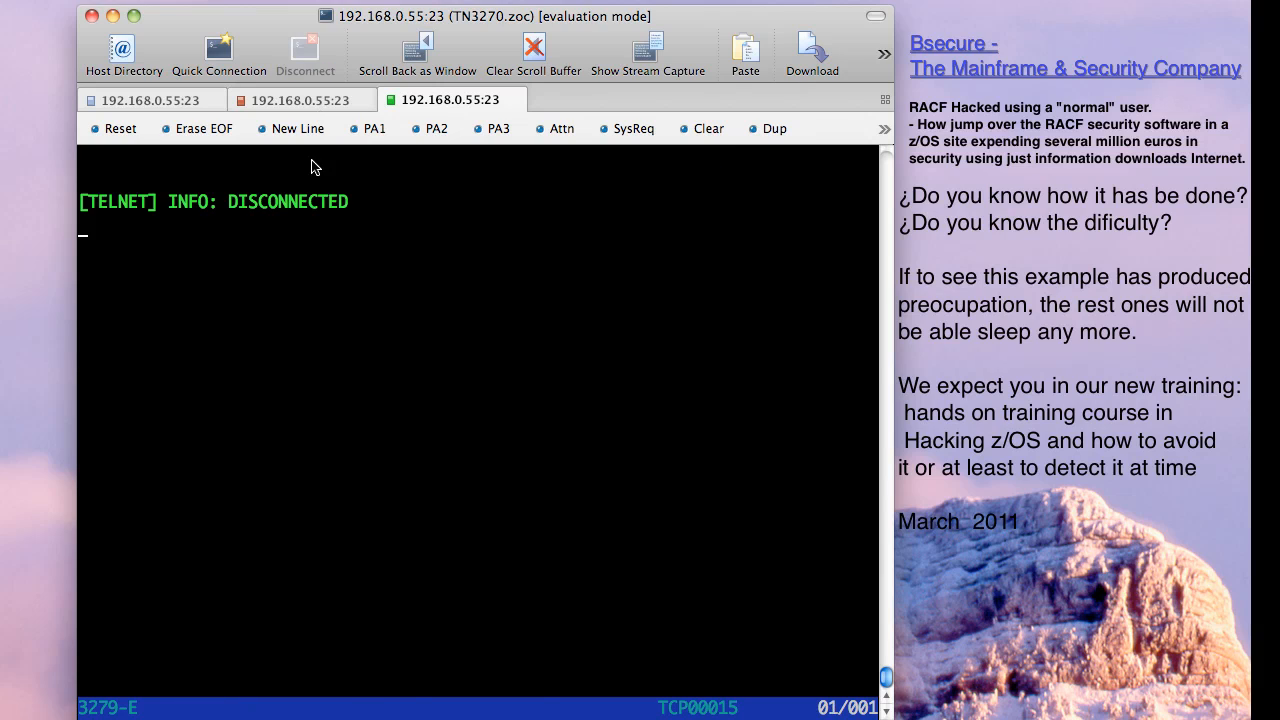